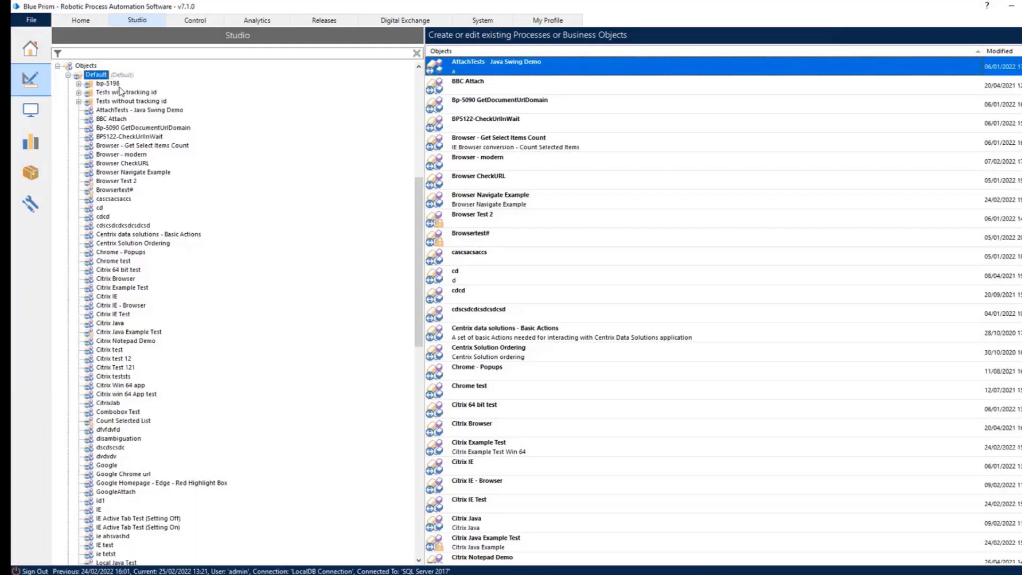
- Create a new business object named 'Citrix Java set-up'
{"action": "type", "text": "Citrix Java s"}
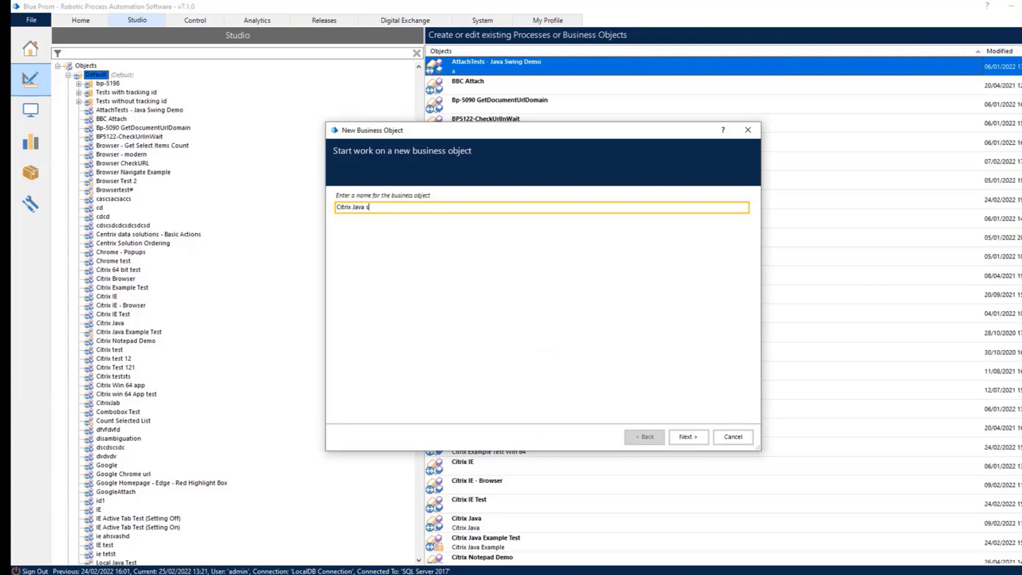
{"action": "type", "text": "et-up"}
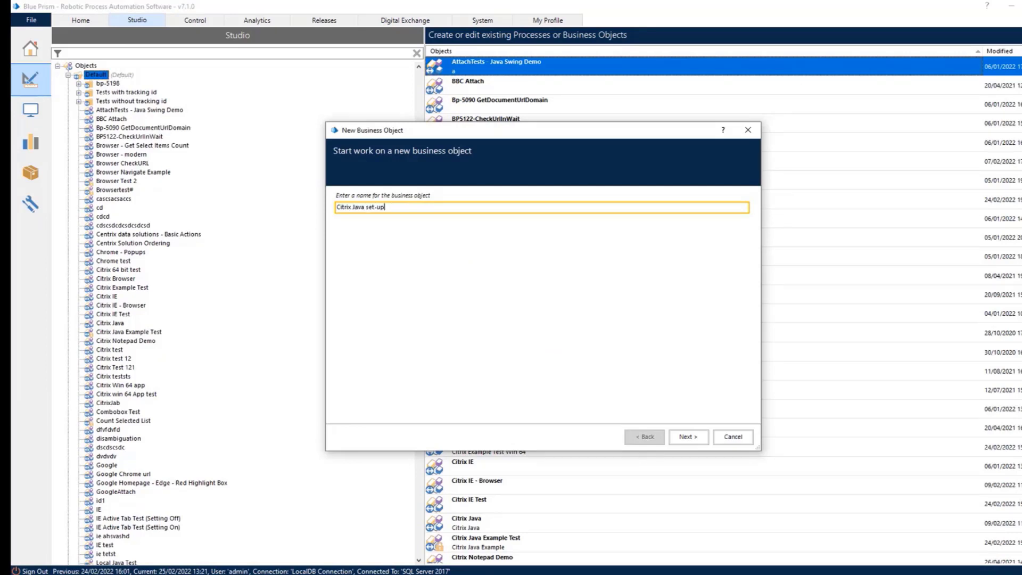
{"action": "left_click", "coordinate": [687, 437]}
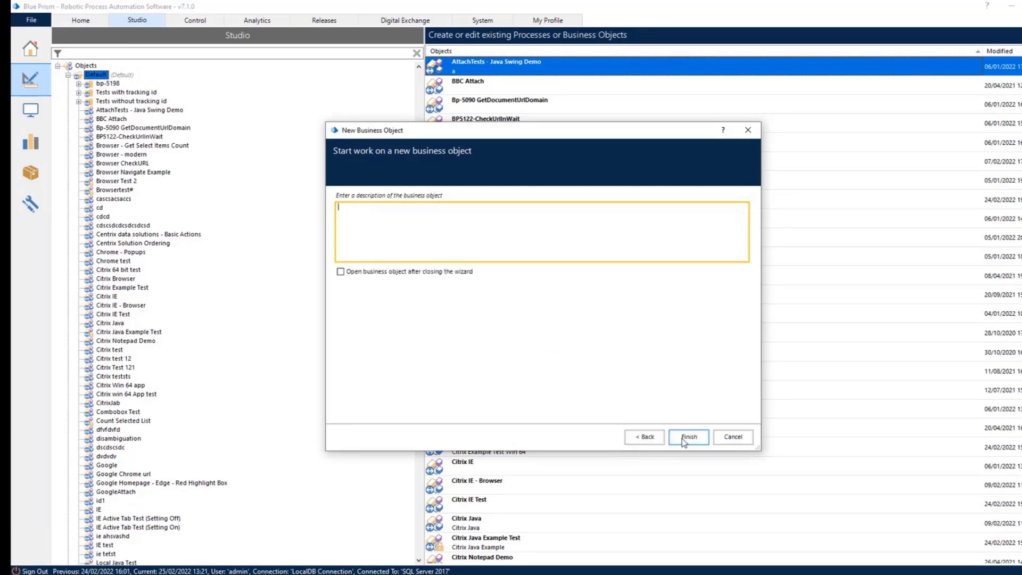
{"action": "left_click", "coordinate": [688, 436]}
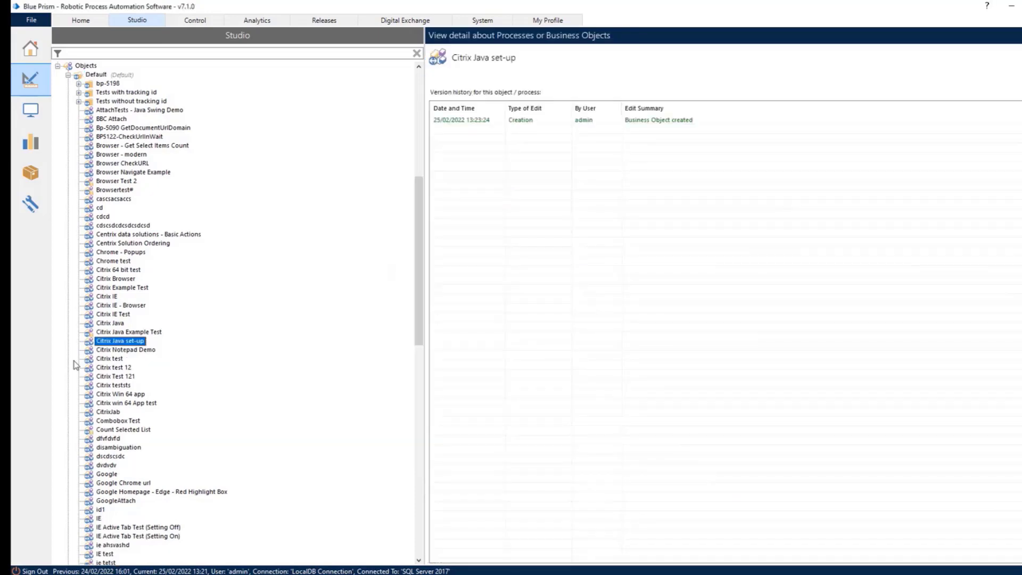
- Open the object in Object Studio and define a new Java-based application model
{"action": "double_click", "coordinate": [119, 341]}
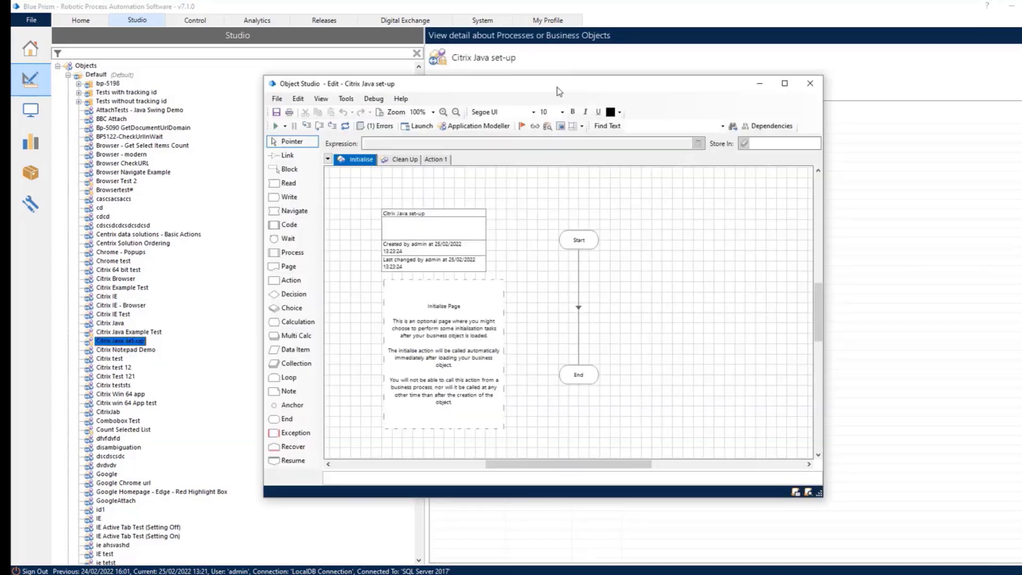
{"action": "left_click", "coordinate": [477, 126]}
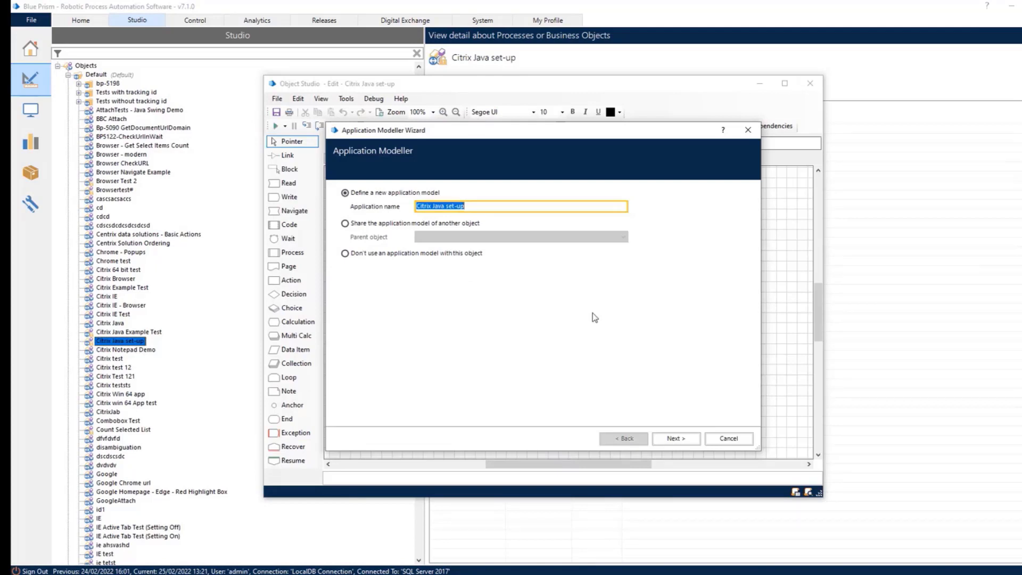
{"action": "left_click", "coordinate": [676, 438]}
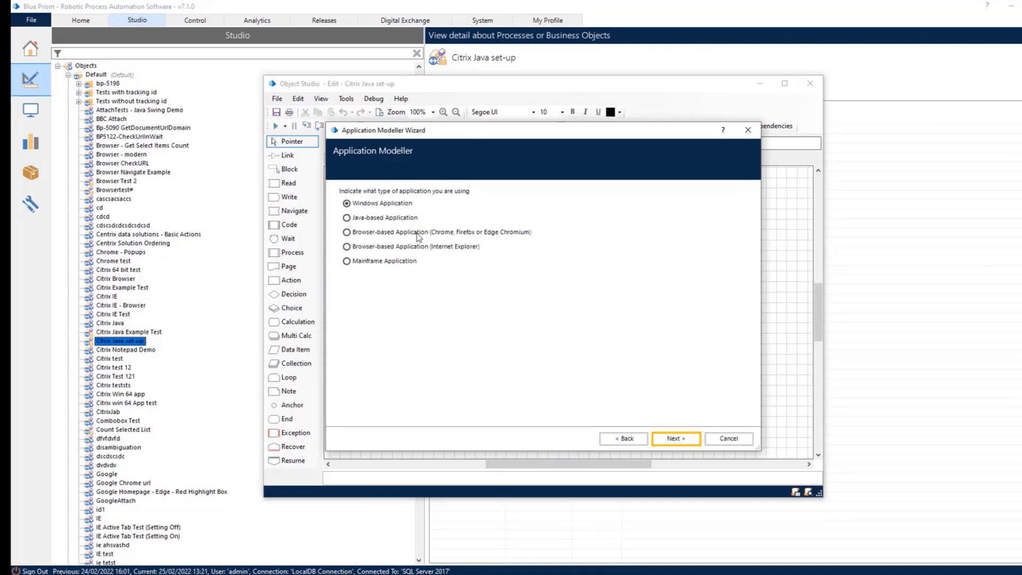
{"action": "left_click", "coordinate": [346, 217]}
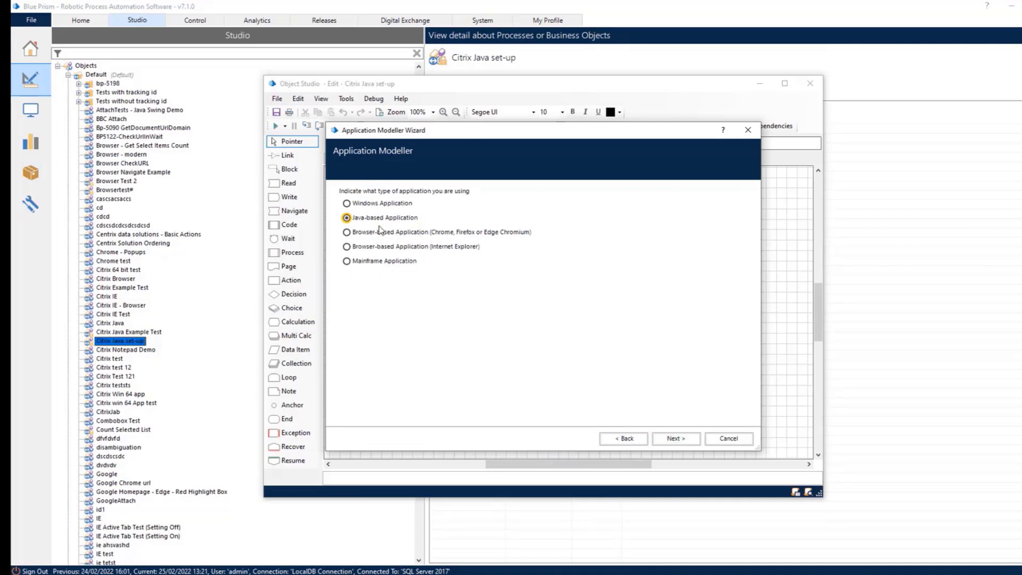
{"action": "left_click", "coordinate": [676, 439]}
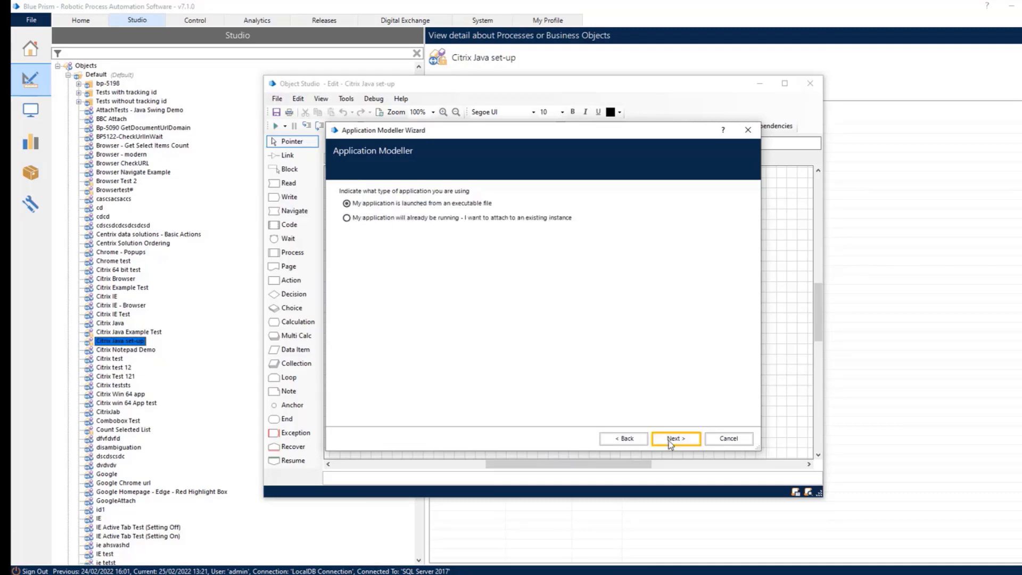
- Set the model to attach to an already-running application titled *SwingSet2*
{"action": "left_click", "coordinate": [347, 217]}
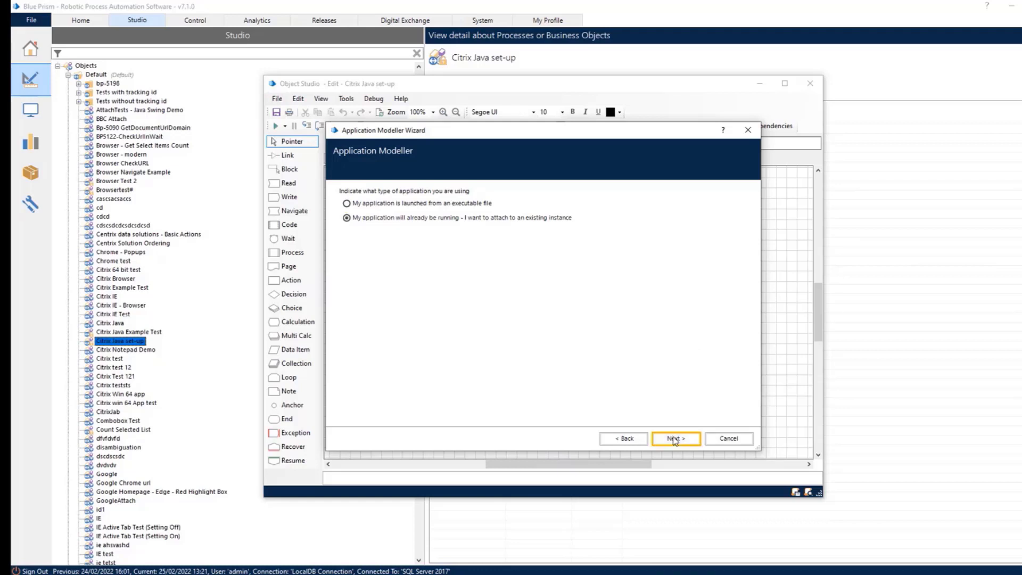
{"action": "left_click", "coordinate": [675, 438]}
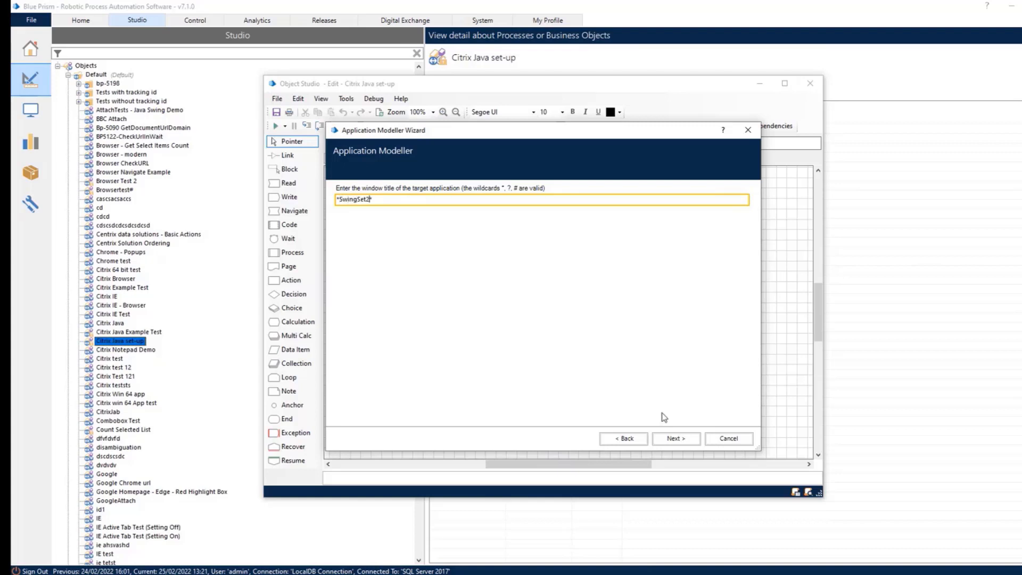
{"action": "left_click", "coordinate": [676, 438]}
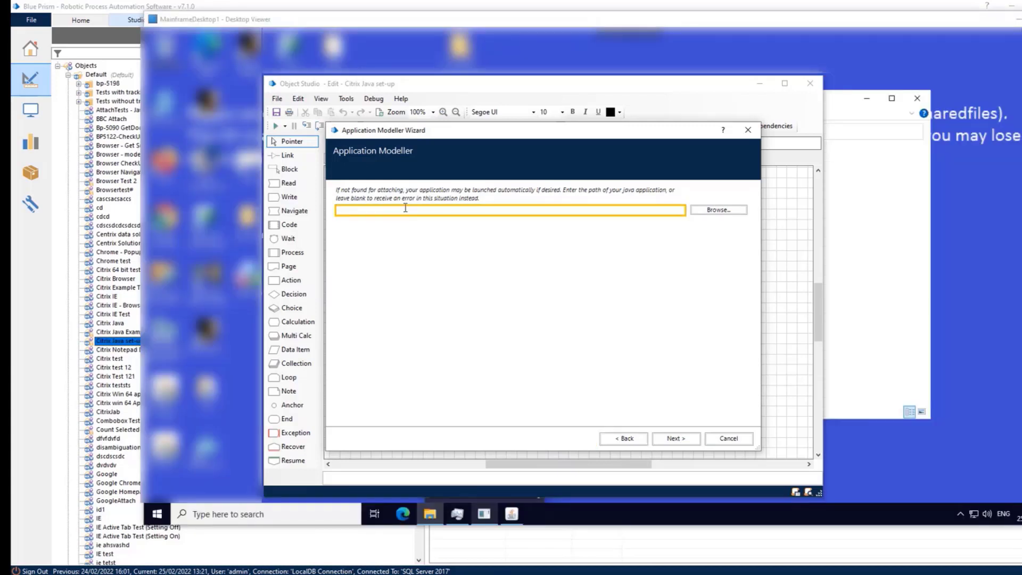
- Enter launch path C:\Temp\SwingSet2.jar, keeping External Citrix 32-bit mode and default timeout
{"action": "type", "text": "C:\\Temp\\S"}
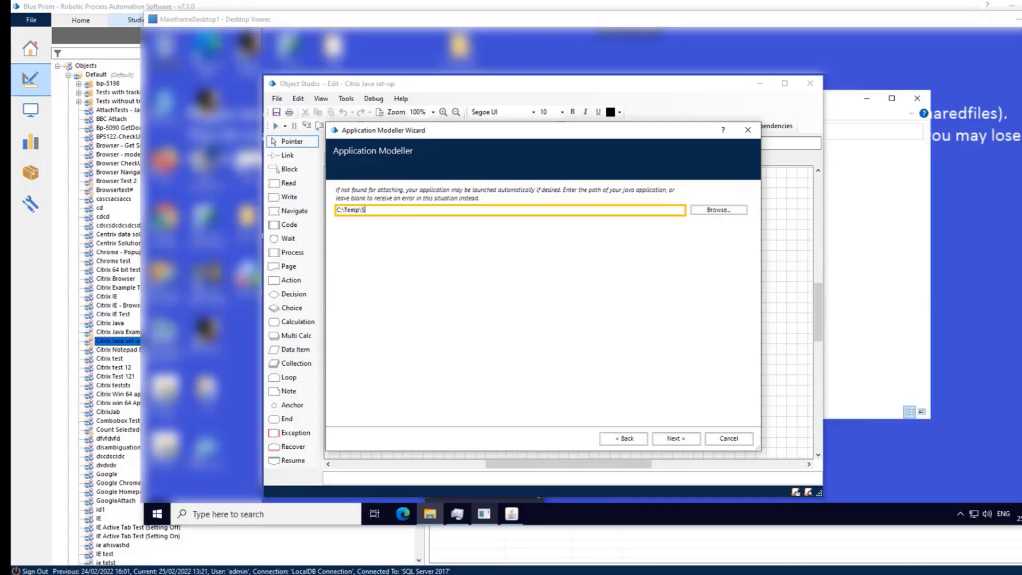
{"action": "type", "text": "wingSet2"}
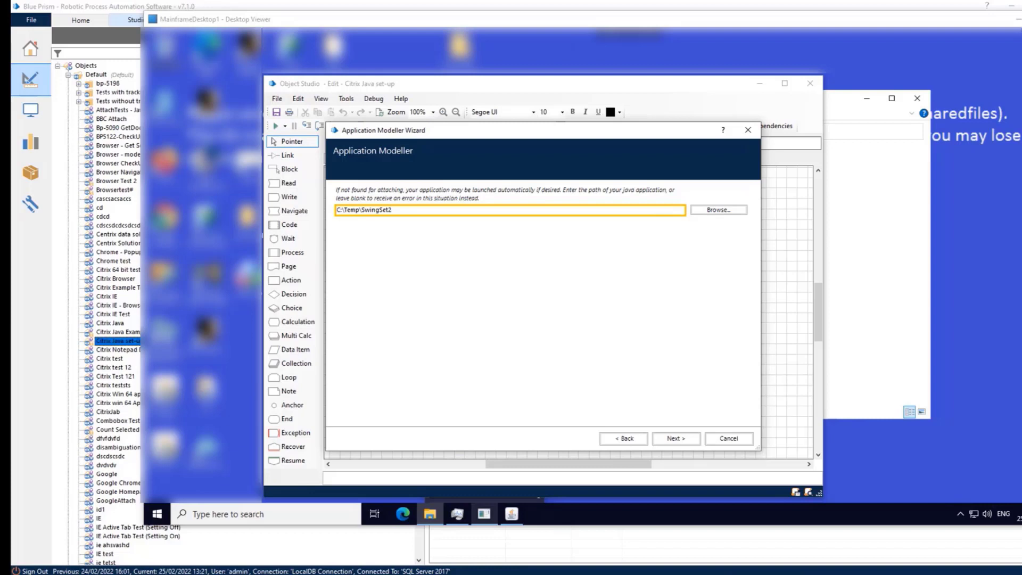
{"action": "type", "text": ".jar"}
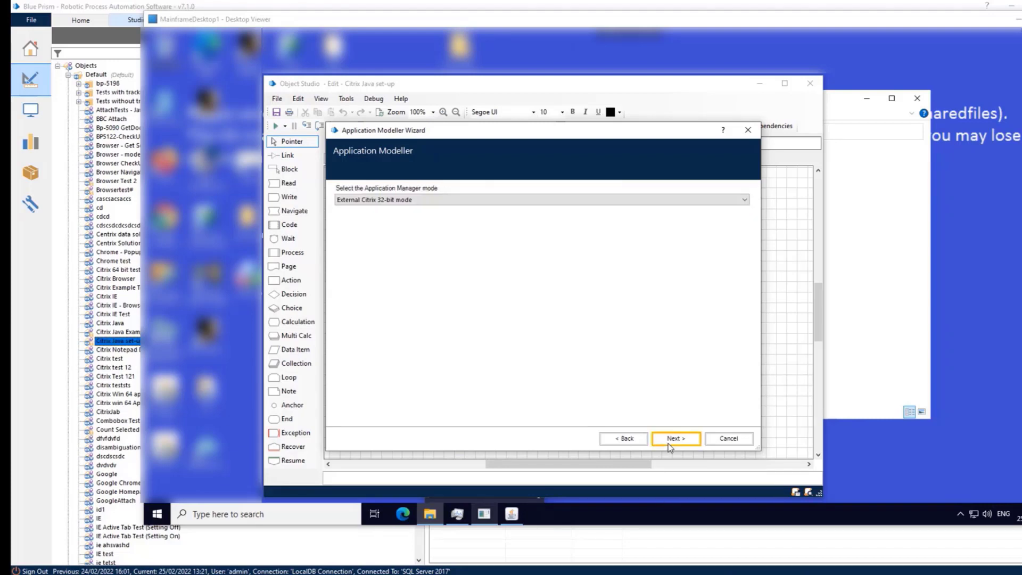
{"action": "left_click", "coordinate": [676, 438]}
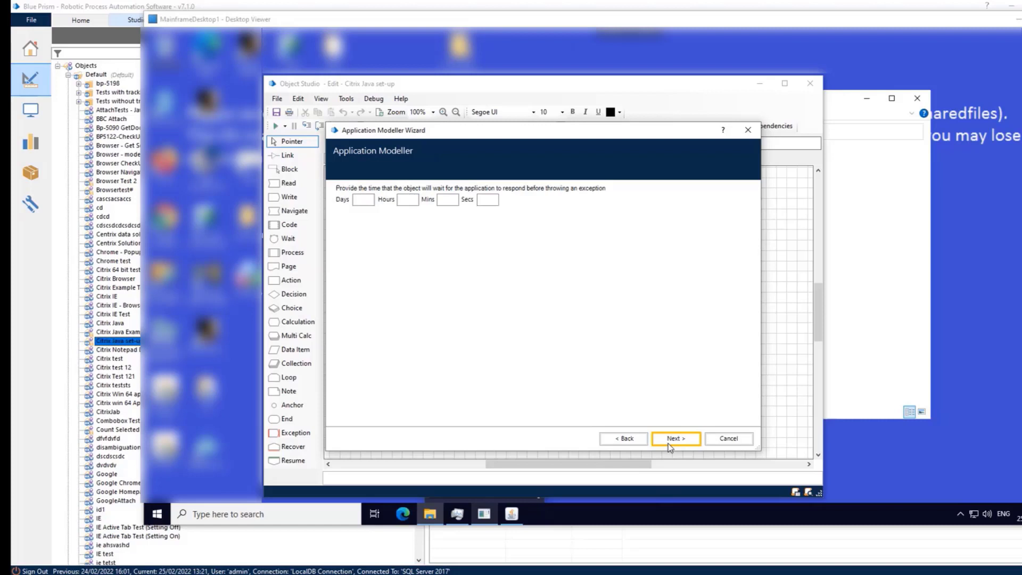
{"action": "left_click", "coordinate": [675, 438]}
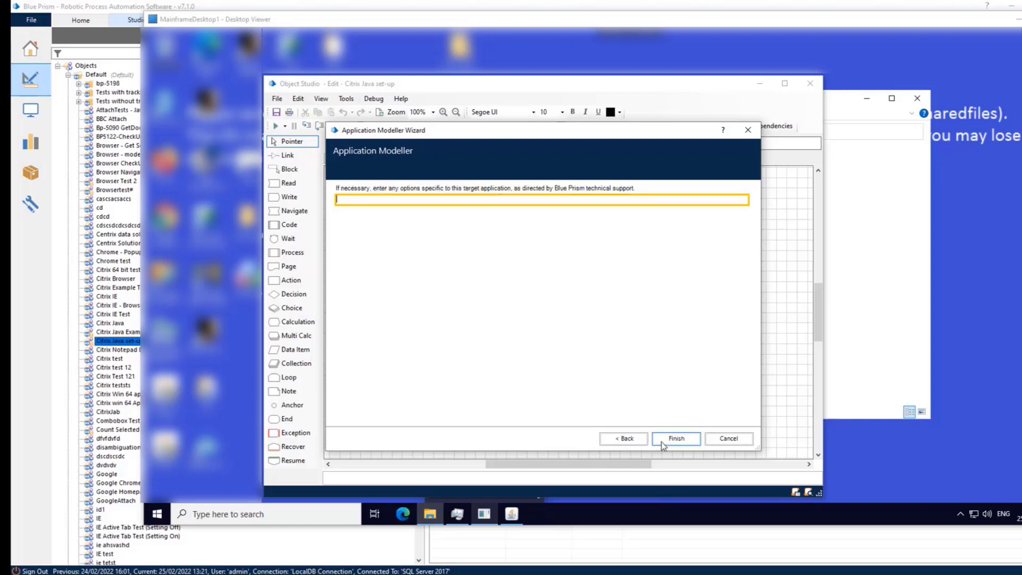
- Finish the wizard, attach, and start identifying elements of SwingSet2.jar on the Citrix desktop
{"action": "left_click", "coordinate": [675, 438]}
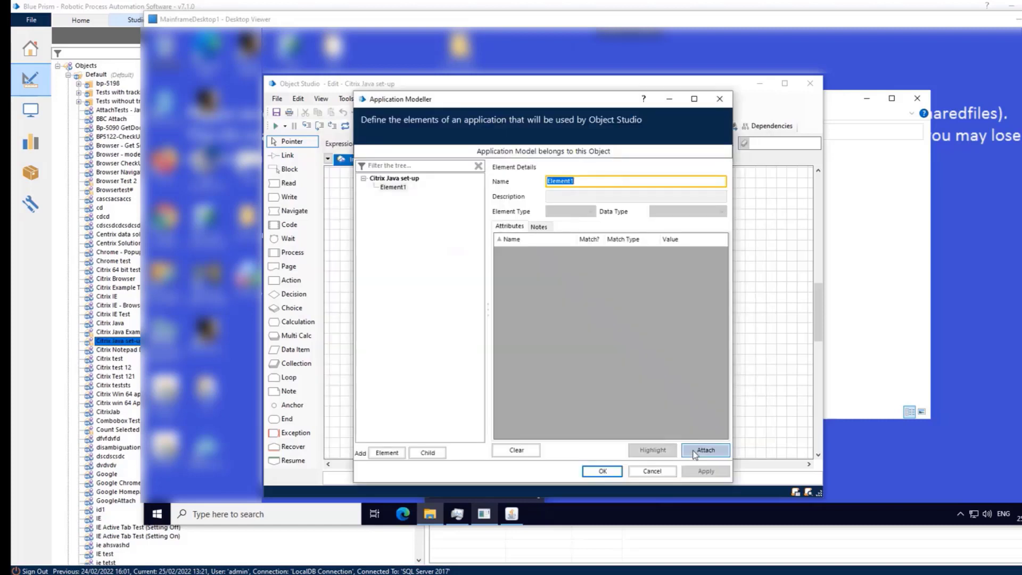
{"action": "left_click", "coordinate": [417, 165]}
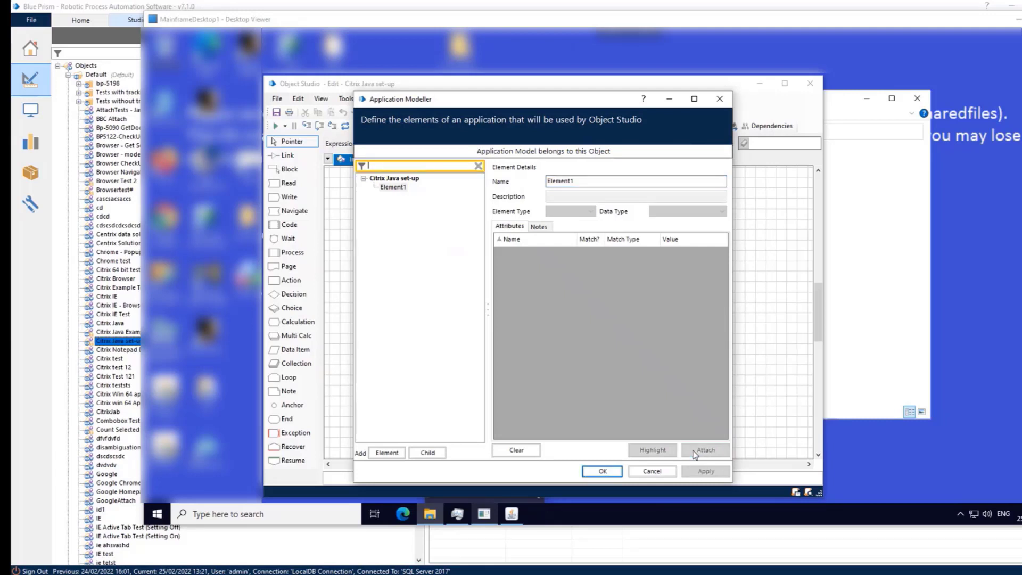
{"action": "left_click", "coordinate": [705, 450]}
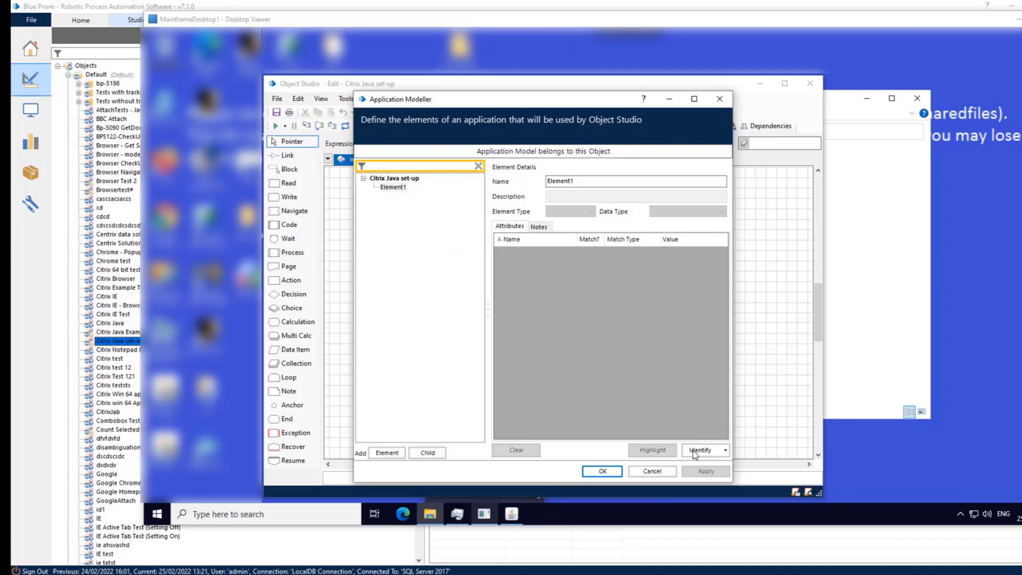
{"action": "left_click", "coordinate": [701, 449]}
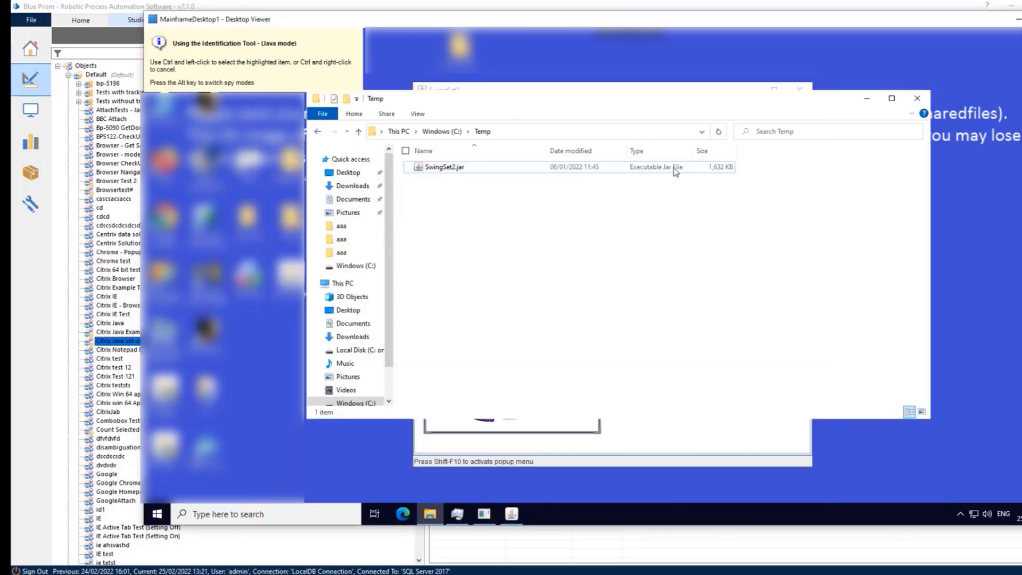
{"action": "double_click", "coordinate": [445, 166]}
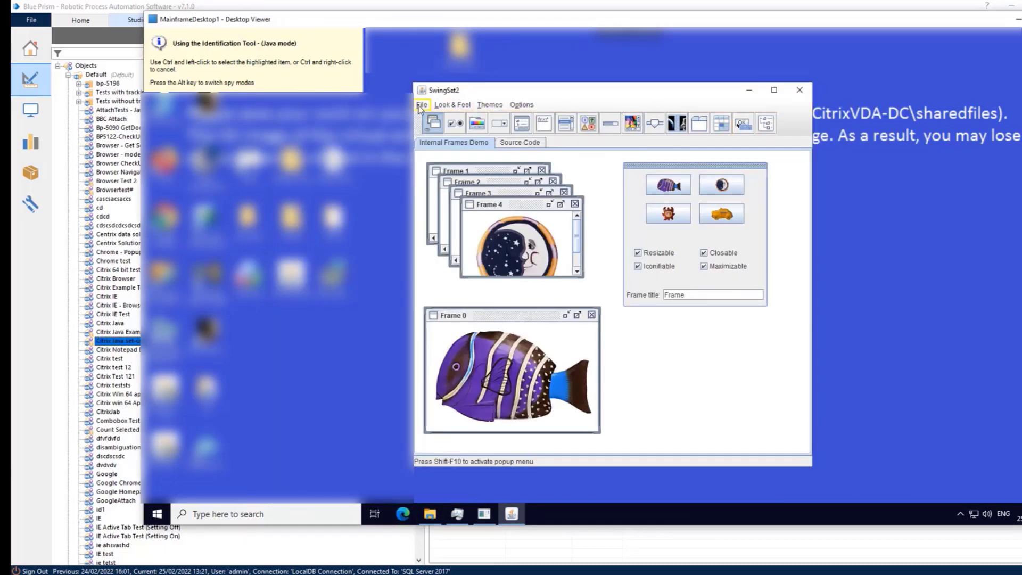